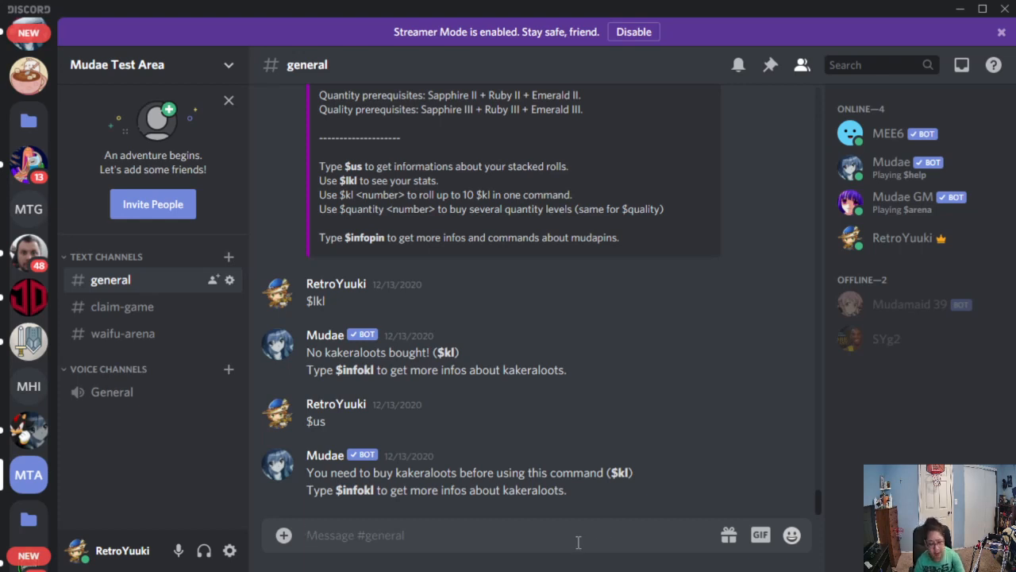
Send $infokl in #general and highlight the Sapphire I + Ruby I + Emerald I prerequisites line in Mudae's reply.
type("$in")
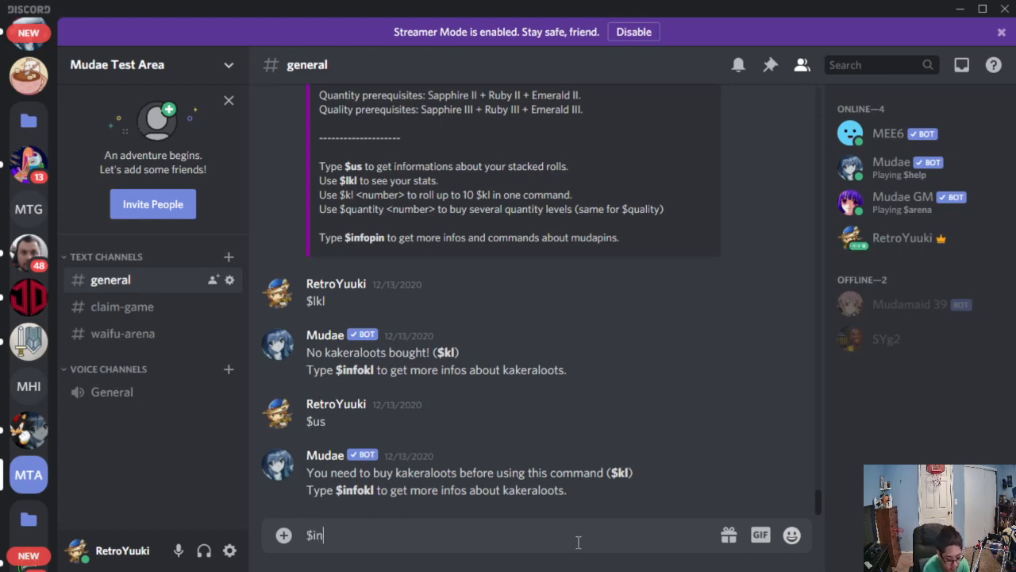
type("fok")
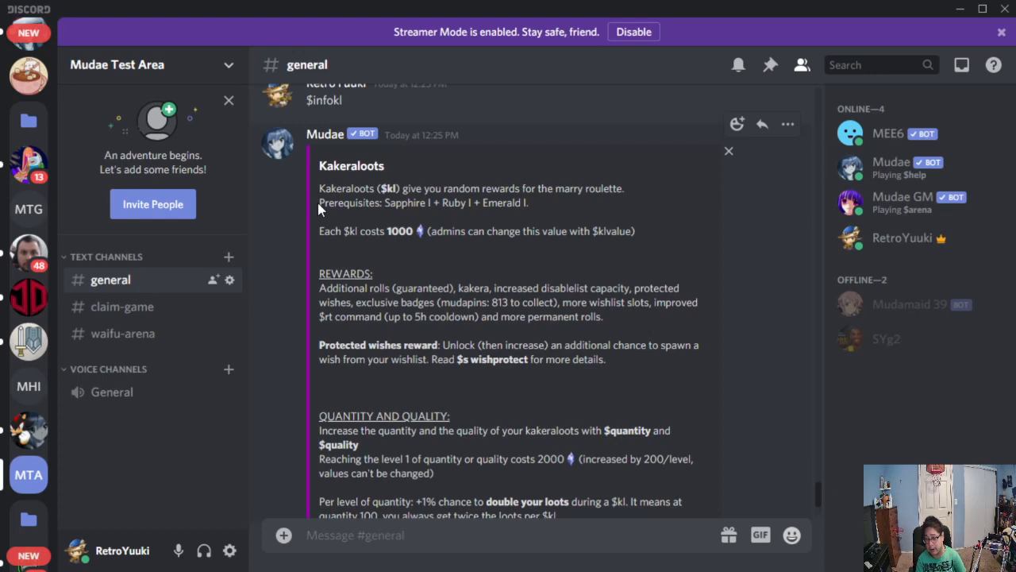
left_click_drag(317, 203, 432, 204)
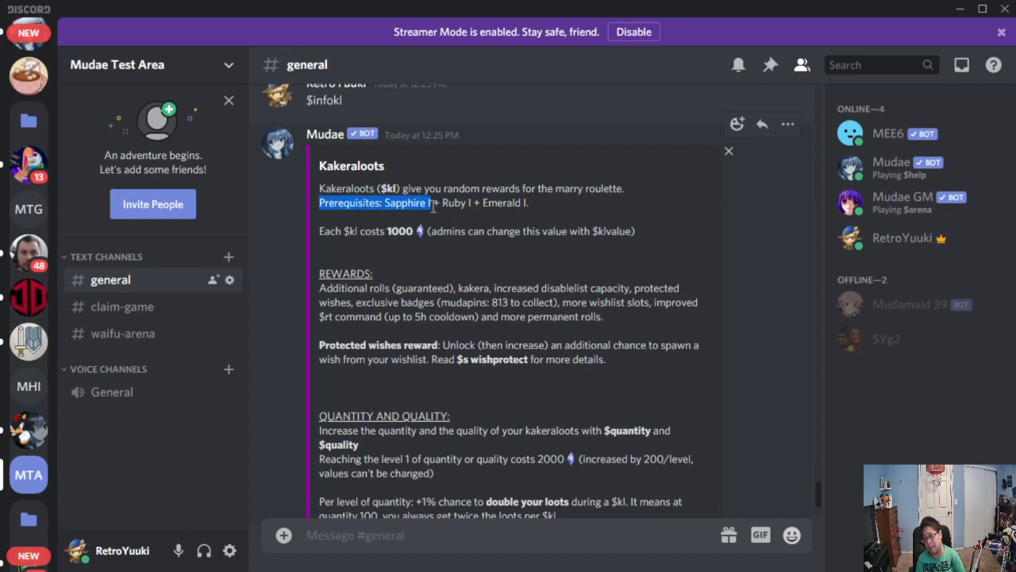
left_click_drag(435, 203, 509, 203)
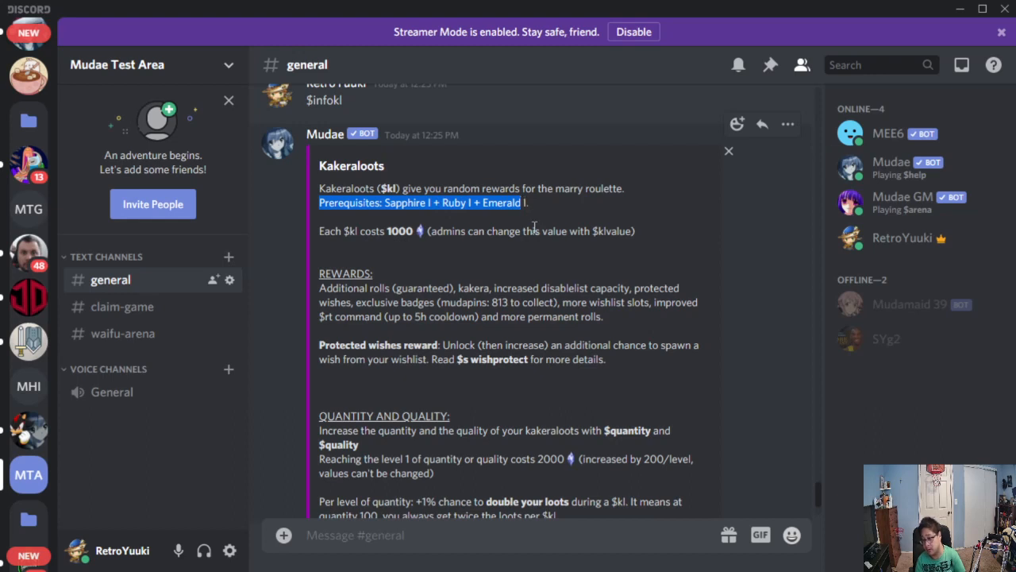
scroll("down", 3)
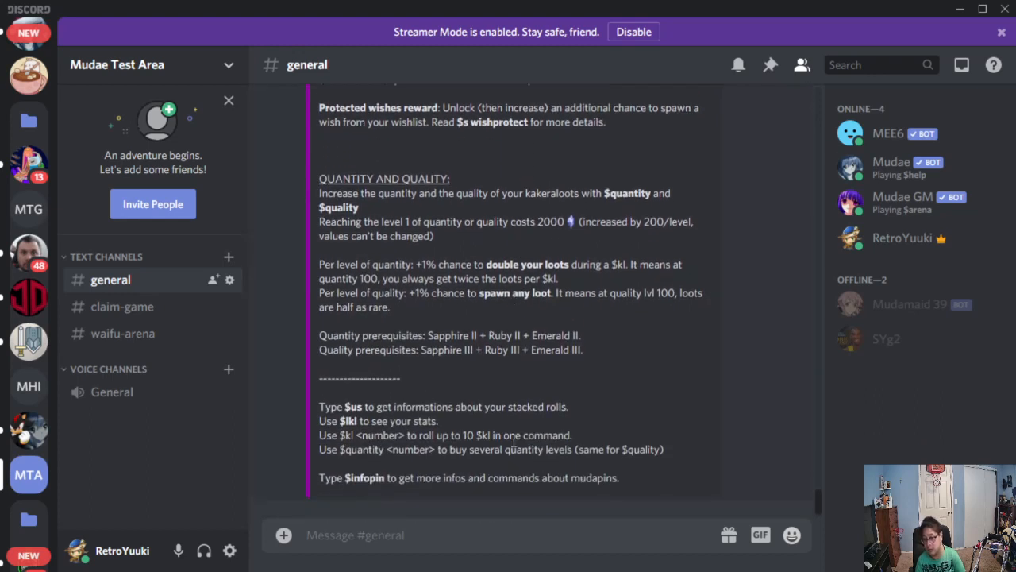
mouse_move(396, 405)
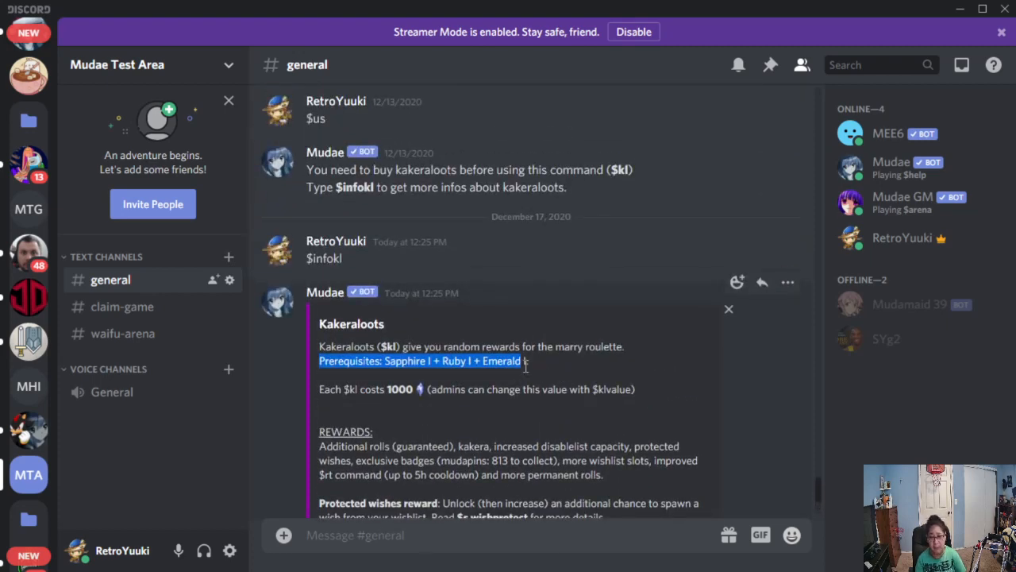
left_click(527, 360)
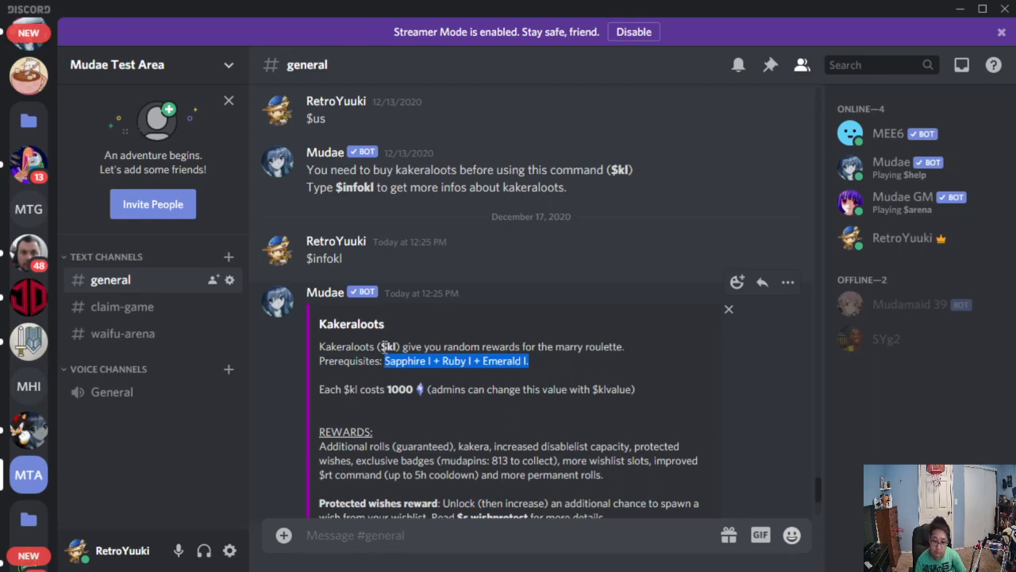
mouse_move(29, 429)
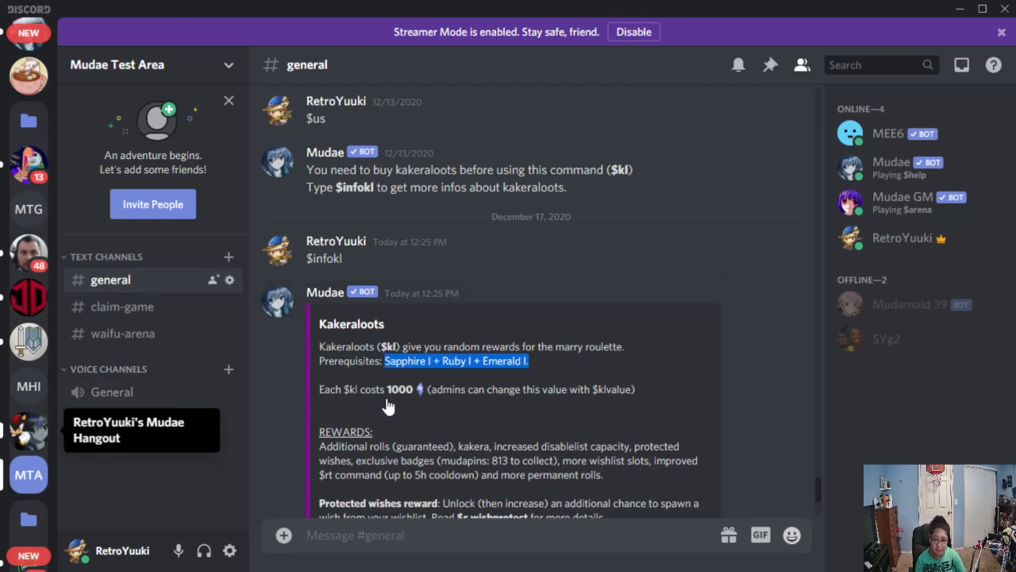
Switch to the Mudae Hangout server, enter #kakera-loots and start the $kl command.
left_click(29, 428)
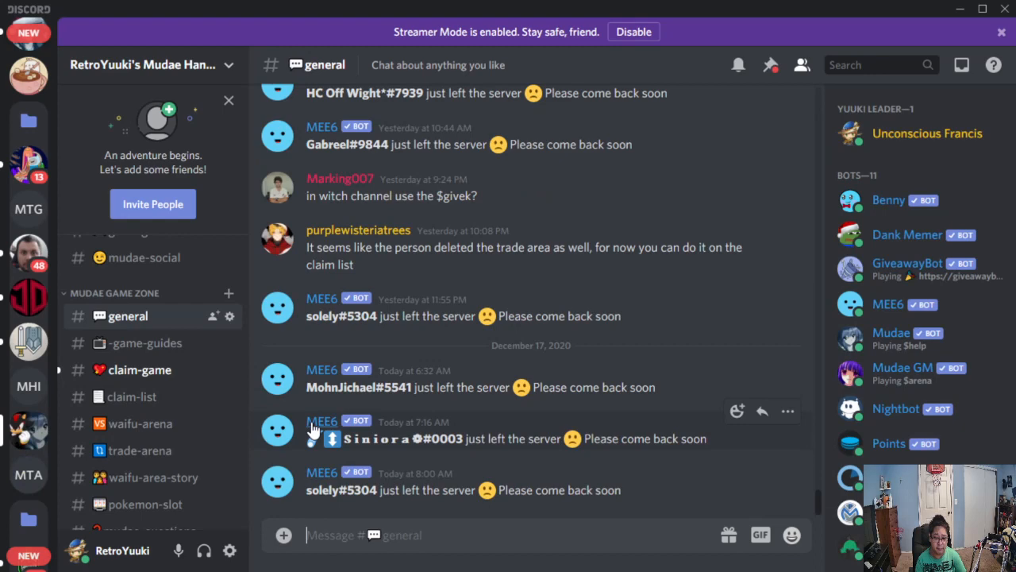
scroll("down", 3)
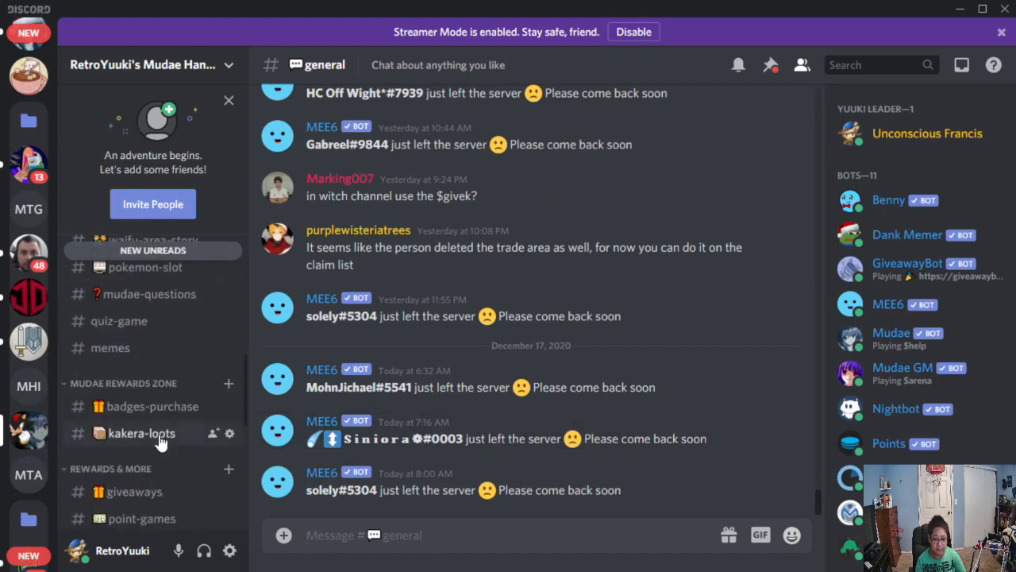
left_click(140, 432)
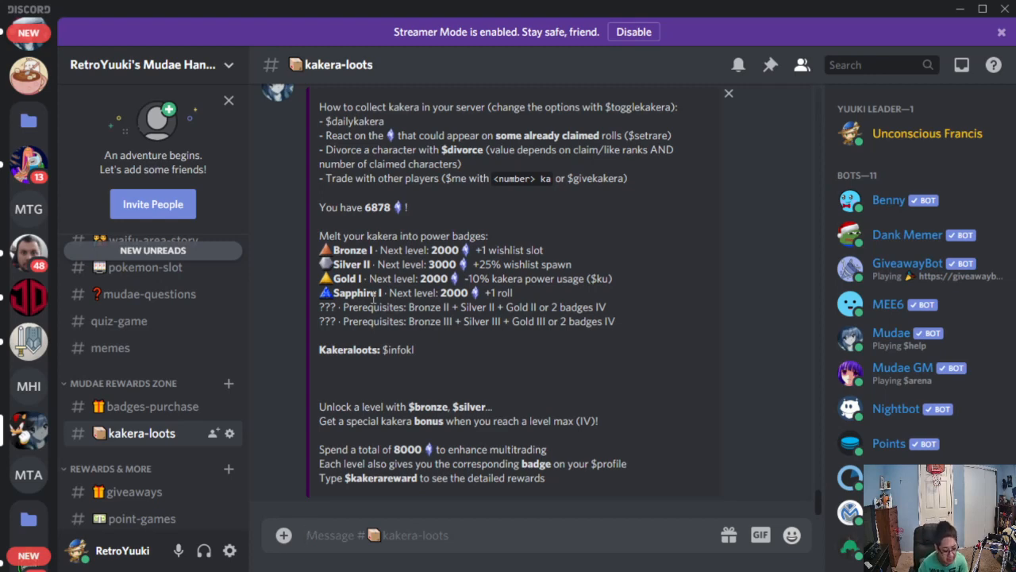
type("$")
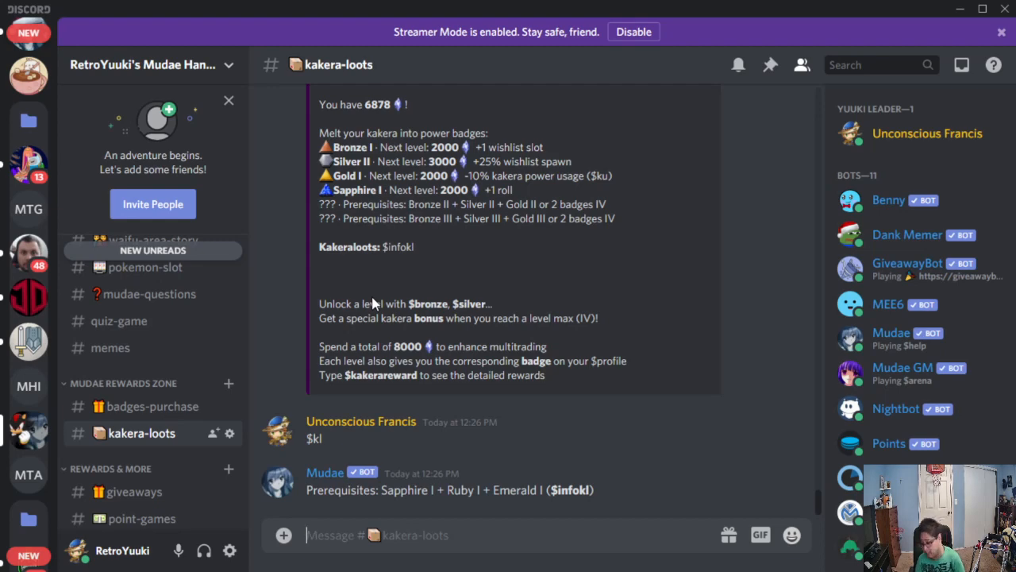
mouse_move(430, 289)
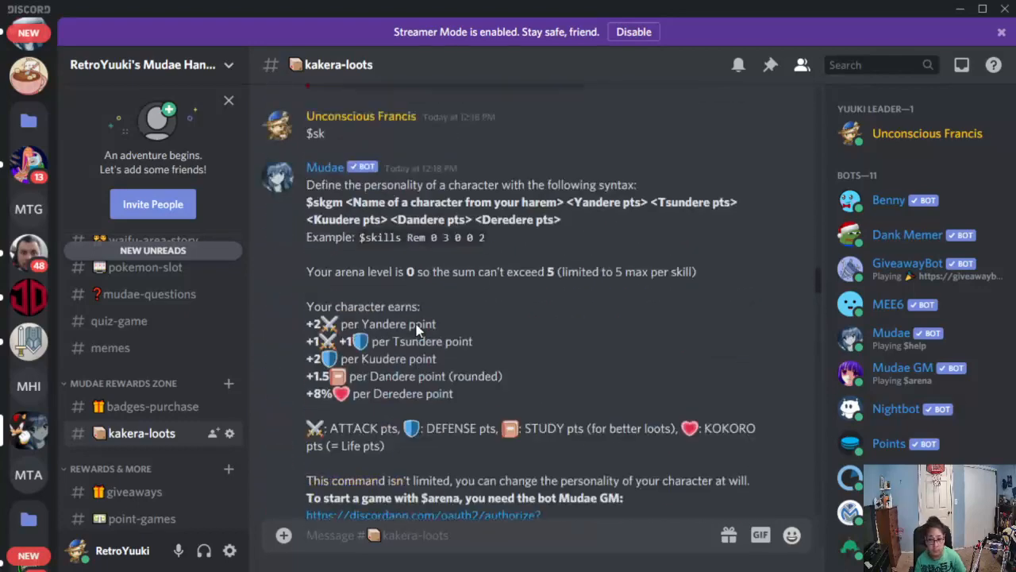
scroll("down", 3)
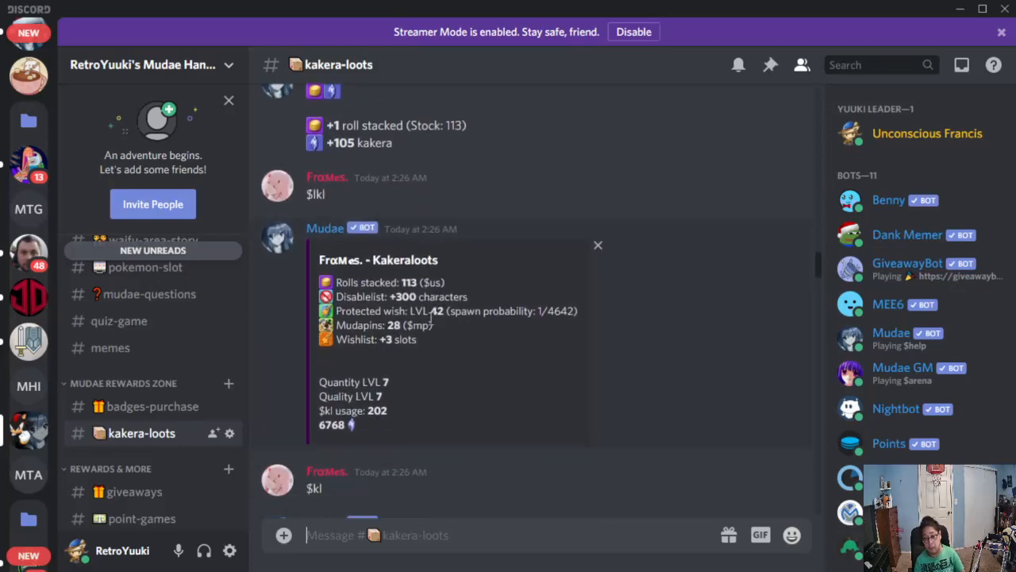
mouse_move(436, 342)
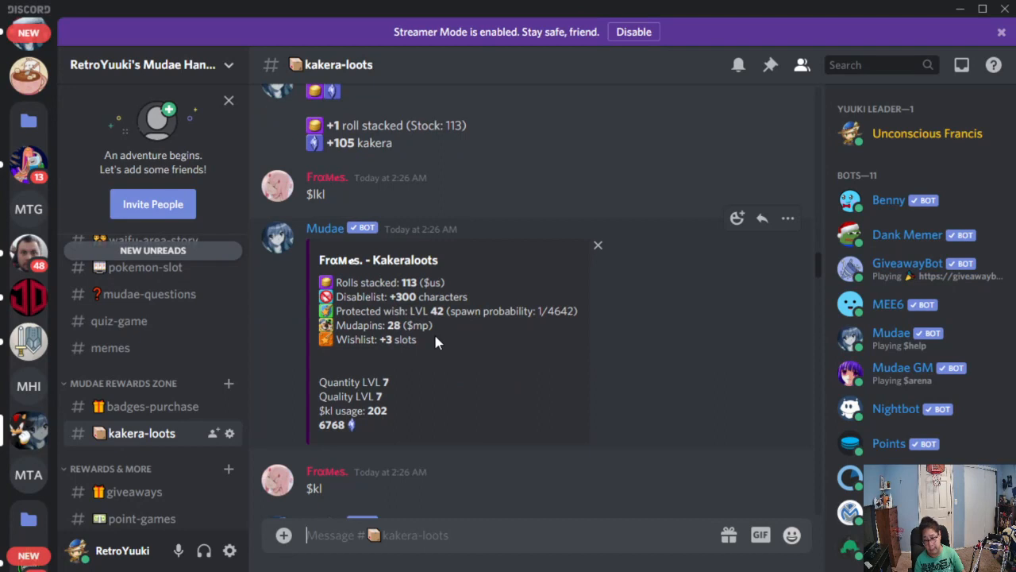
mouse_move(443, 340)
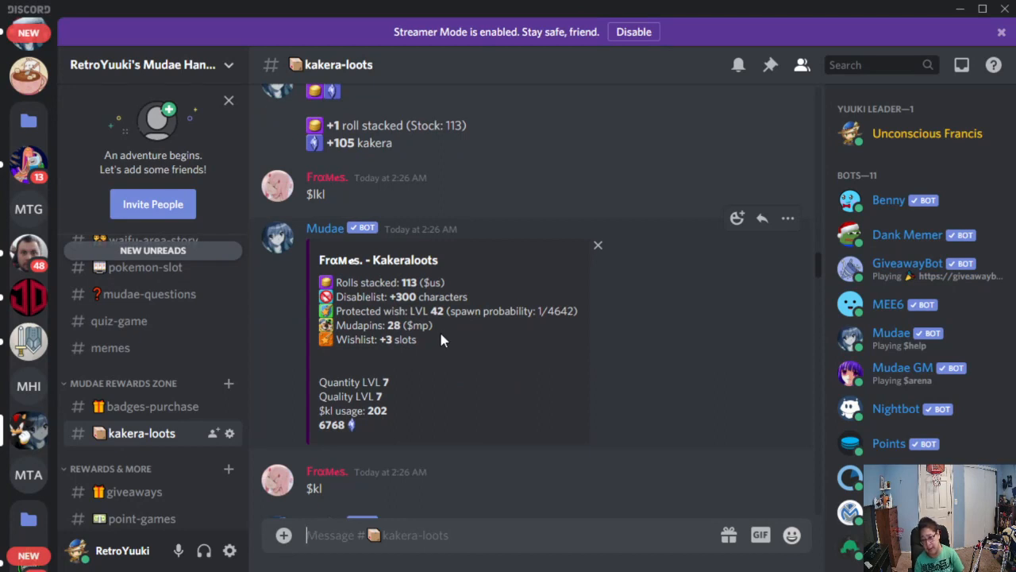
mouse_move(452, 337)
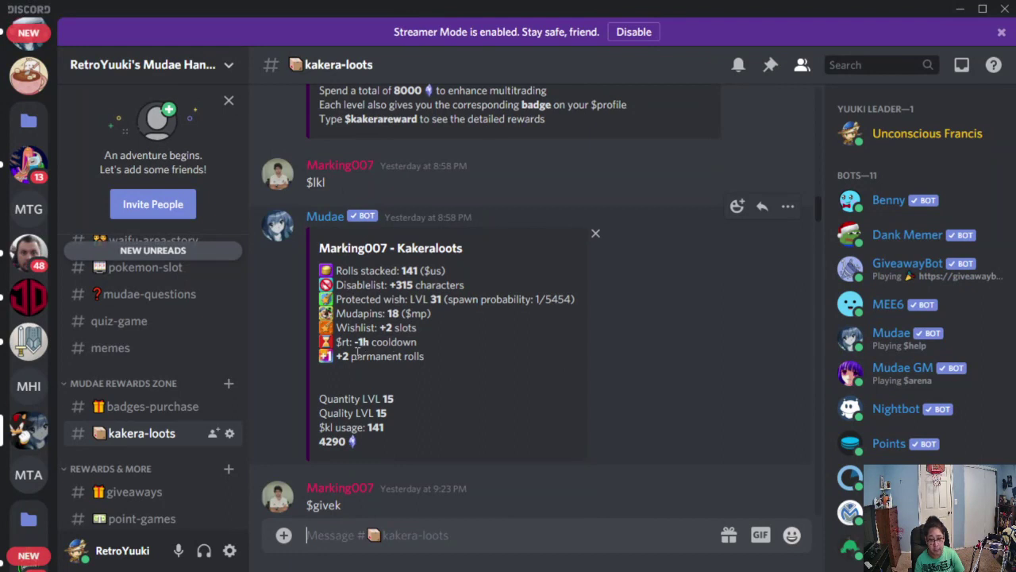
double_click(389, 327)
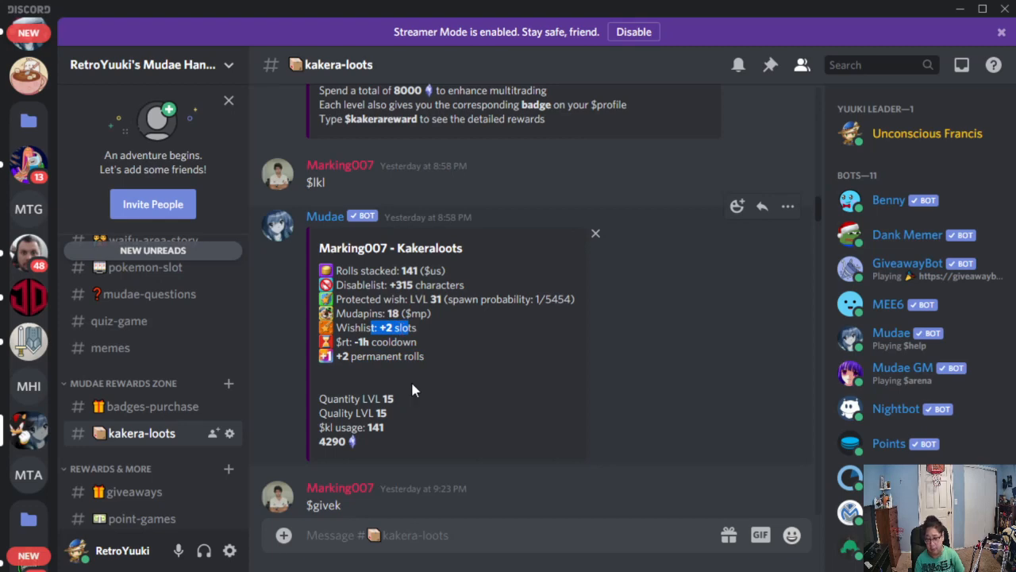
scroll("down", 3)
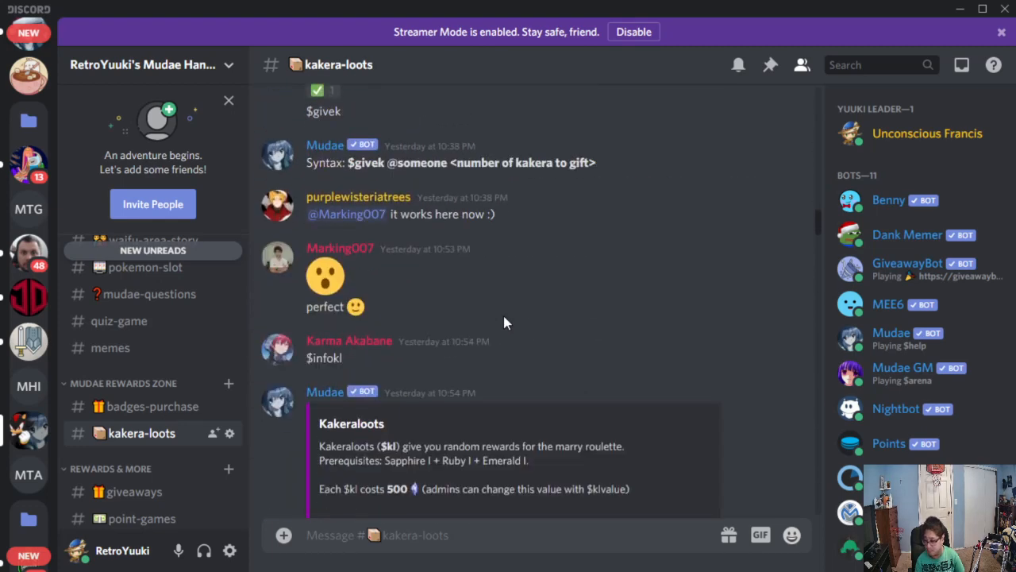
scroll("down", 3)
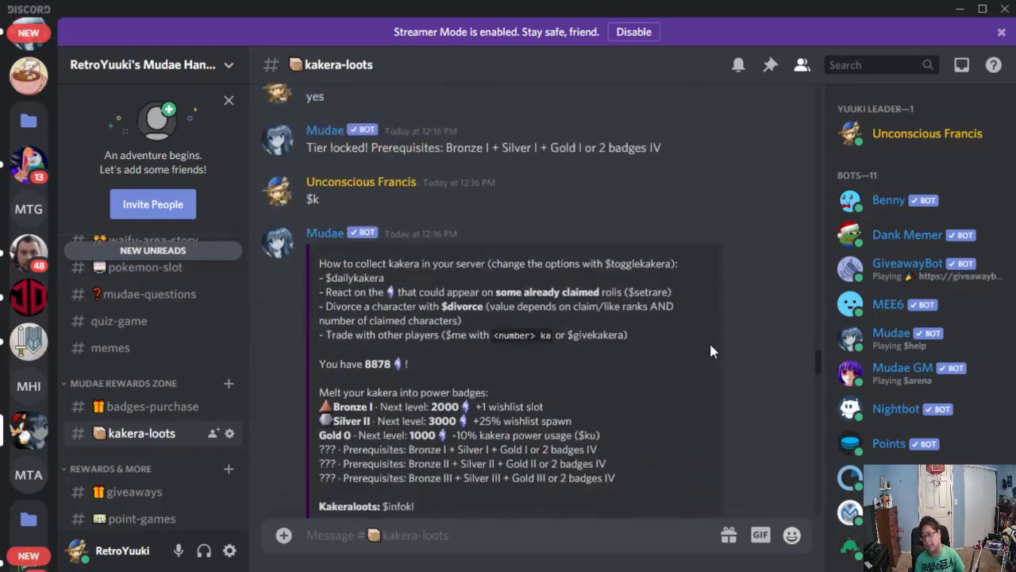
mouse_move(811, 367)
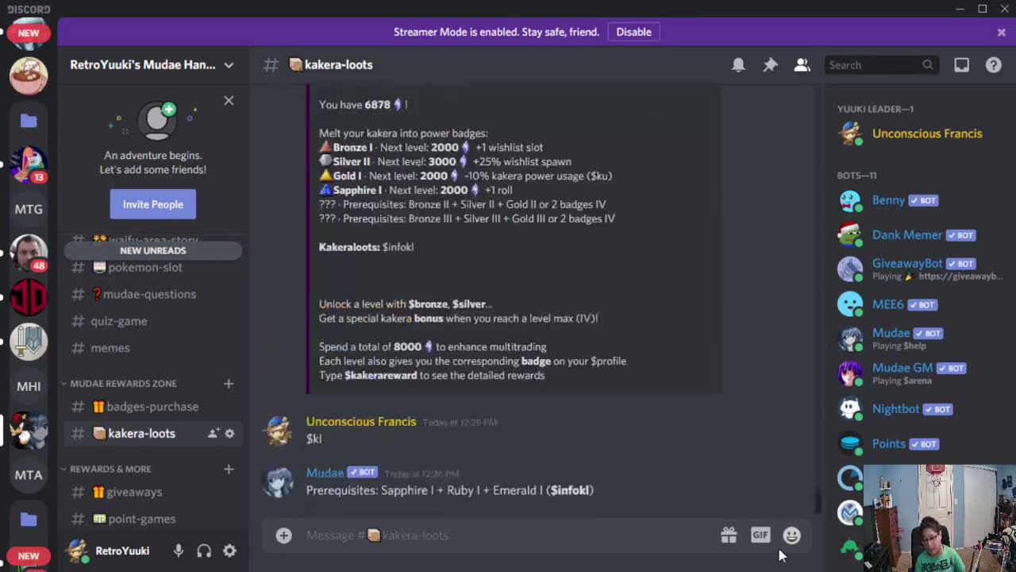
mouse_move(602, 443)
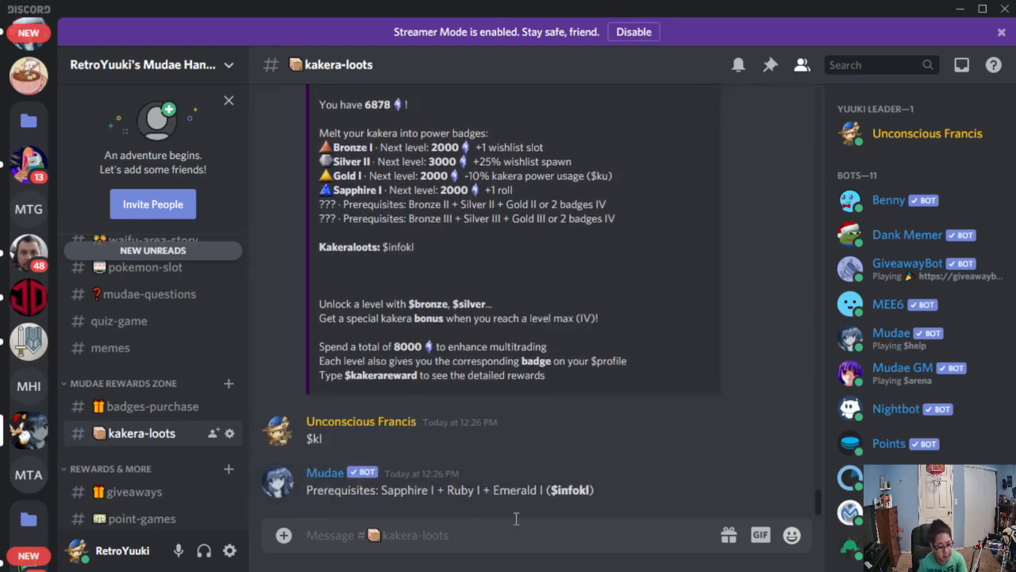
Send $us to Mudae in #kakera-loots and begin the $lkl command.
type("$us")
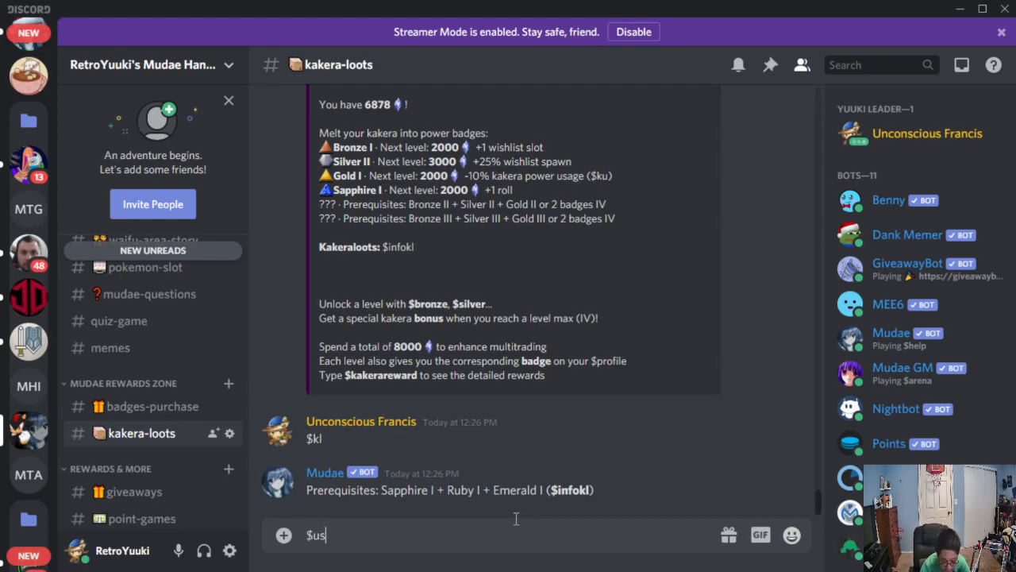
key("Enter")
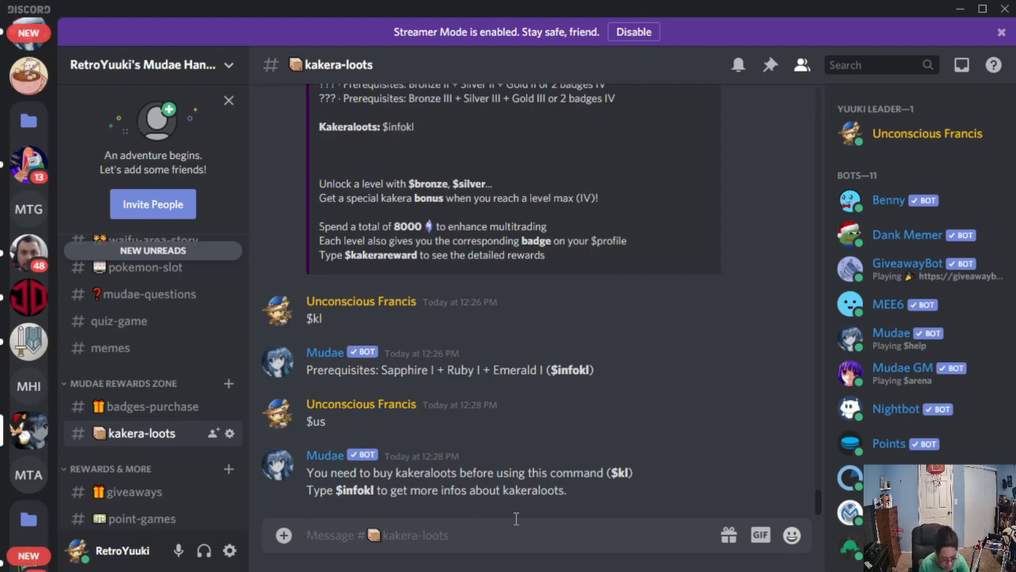
type("$")
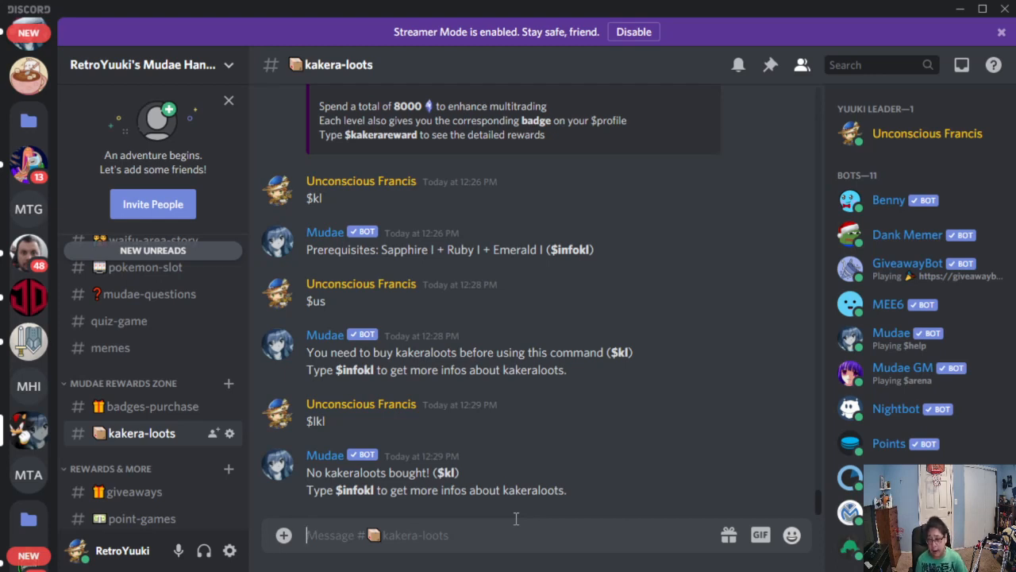
mouse_move(466, 327)
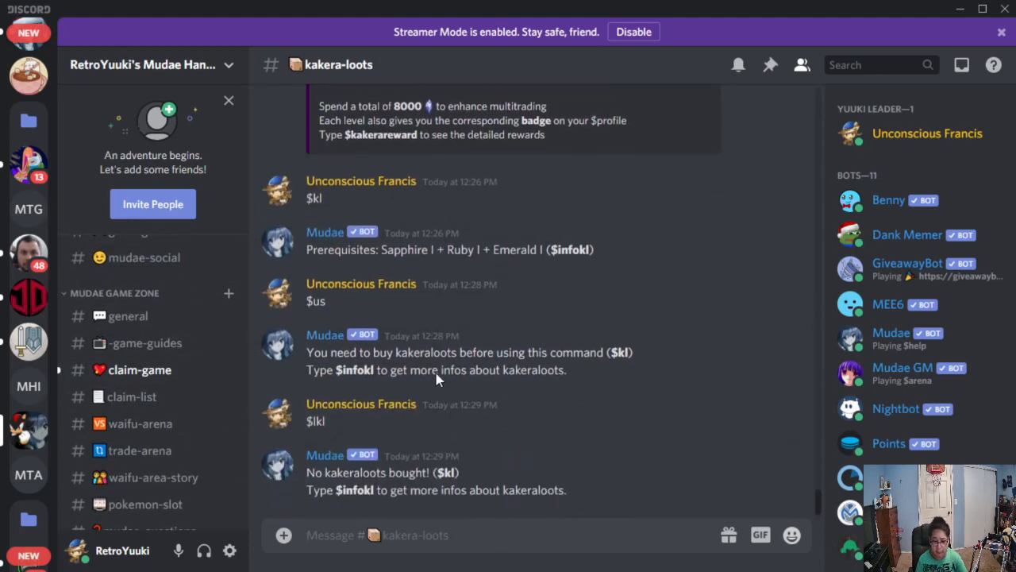
mouse_move(437, 375)
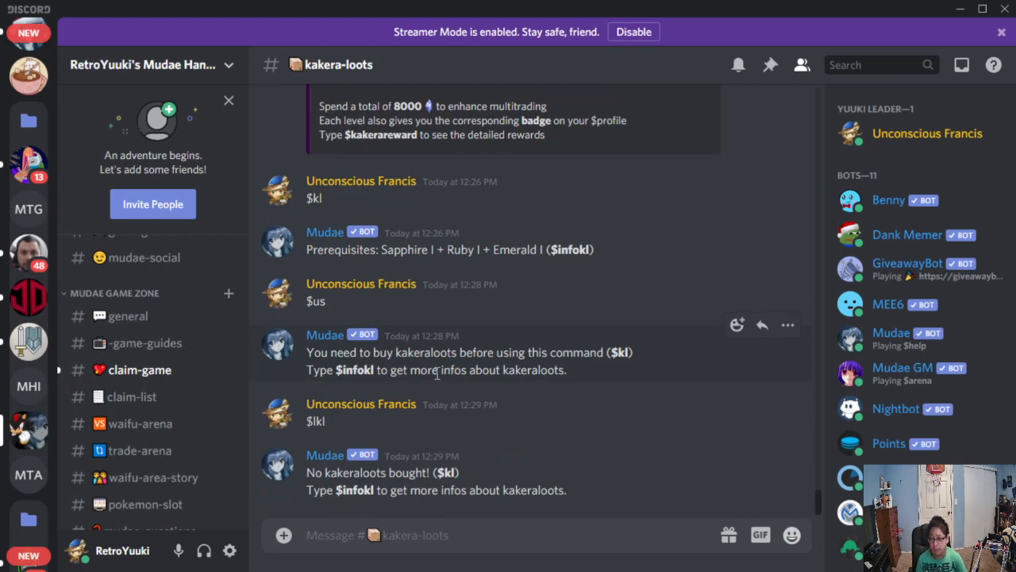